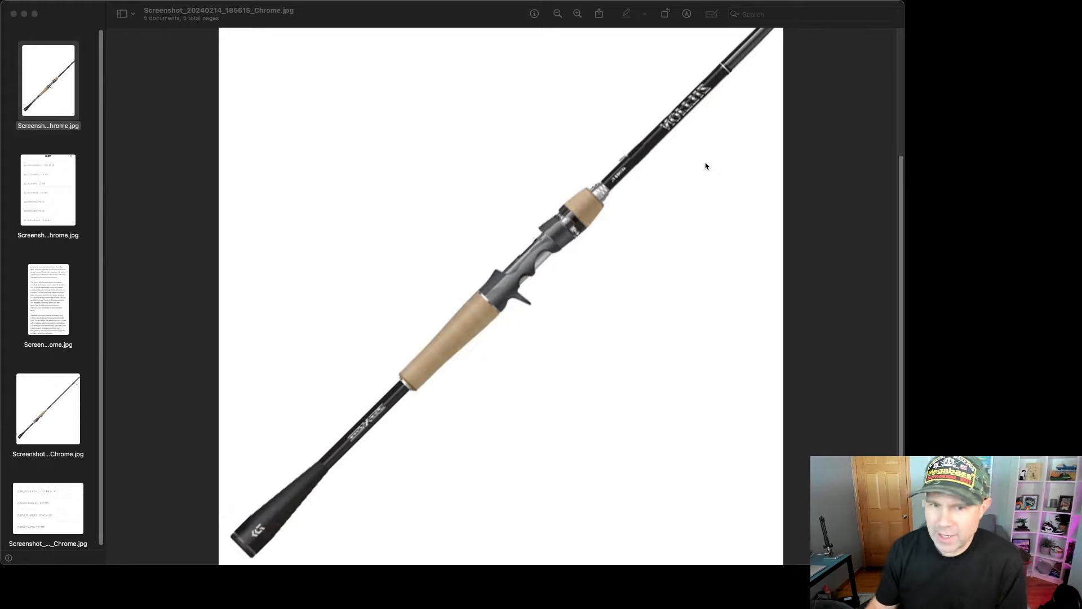
{"action": "mouse_move", "coordinate": [711, 163]}
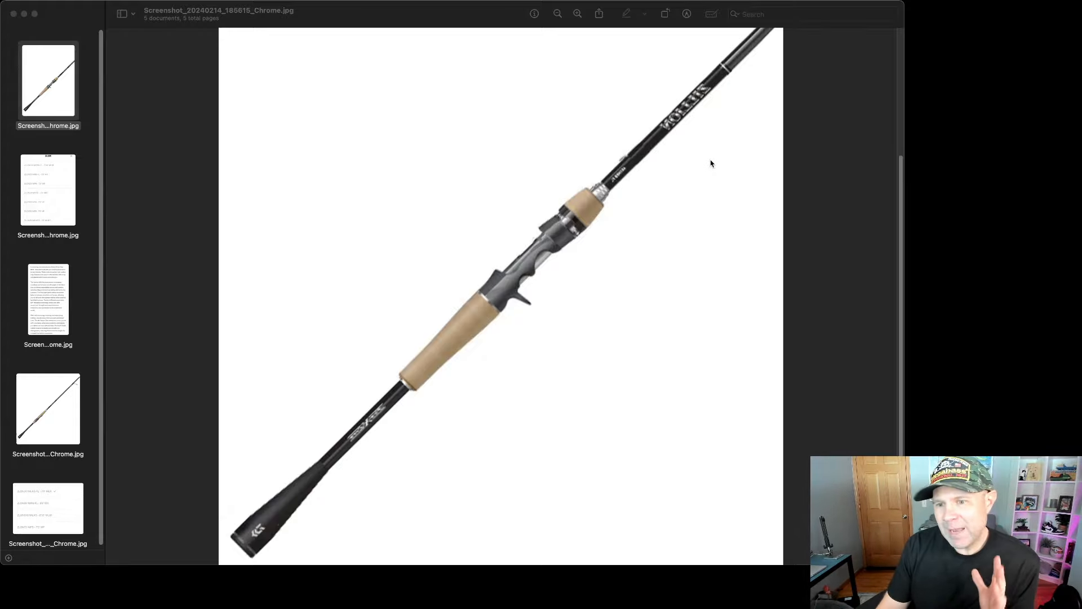
{"action": "mouse_move", "coordinate": [707, 165]}
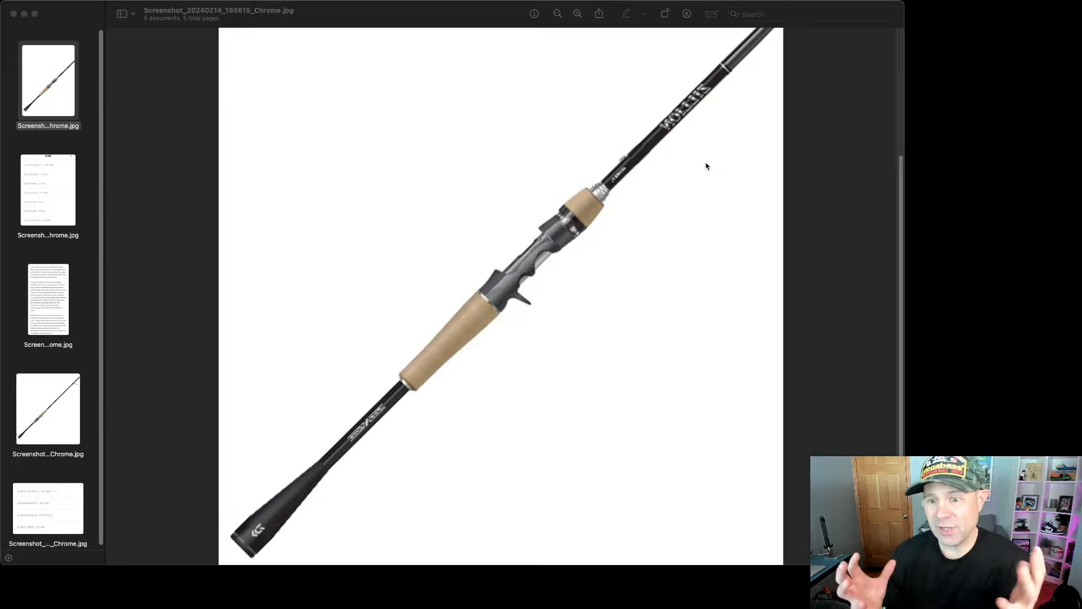
{"action": "mouse_move", "coordinate": [599, 204]}
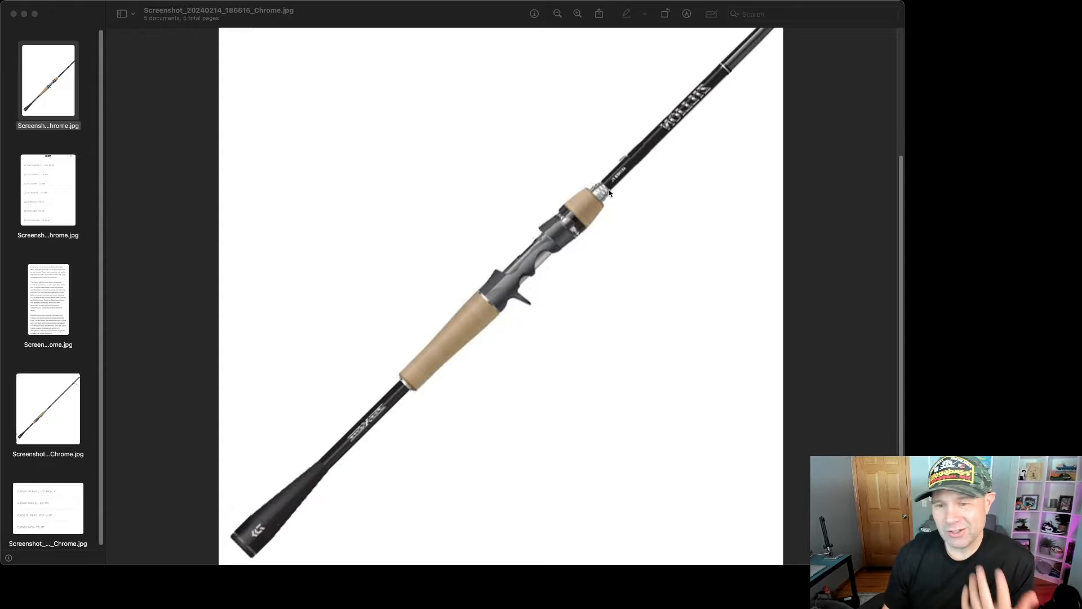
{"action": "mouse_move", "coordinate": [214, 525]}
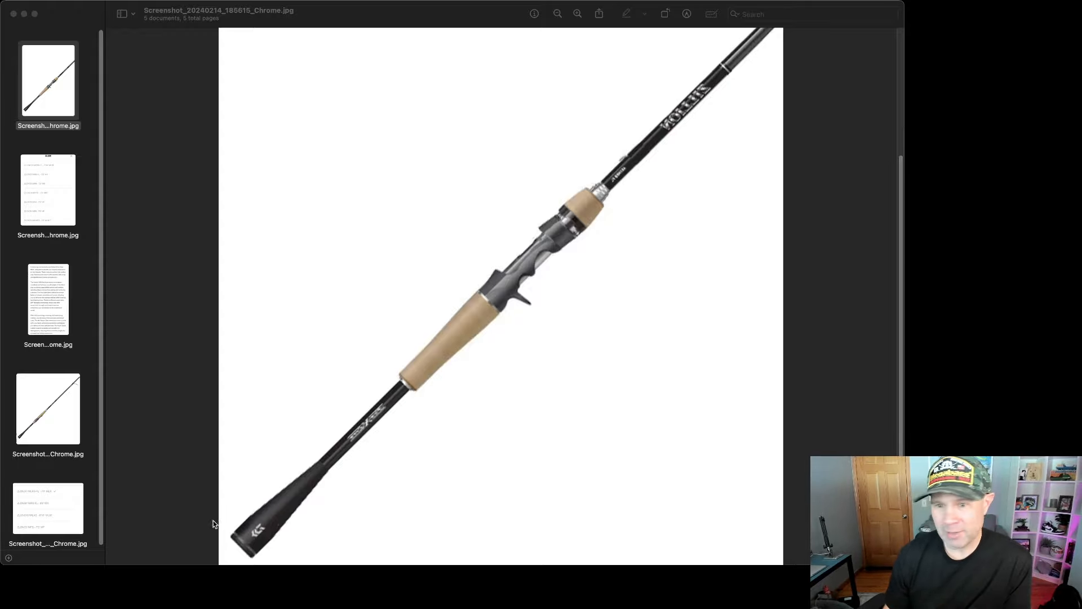
{"action": "mouse_move", "coordinate": [240, 499]}
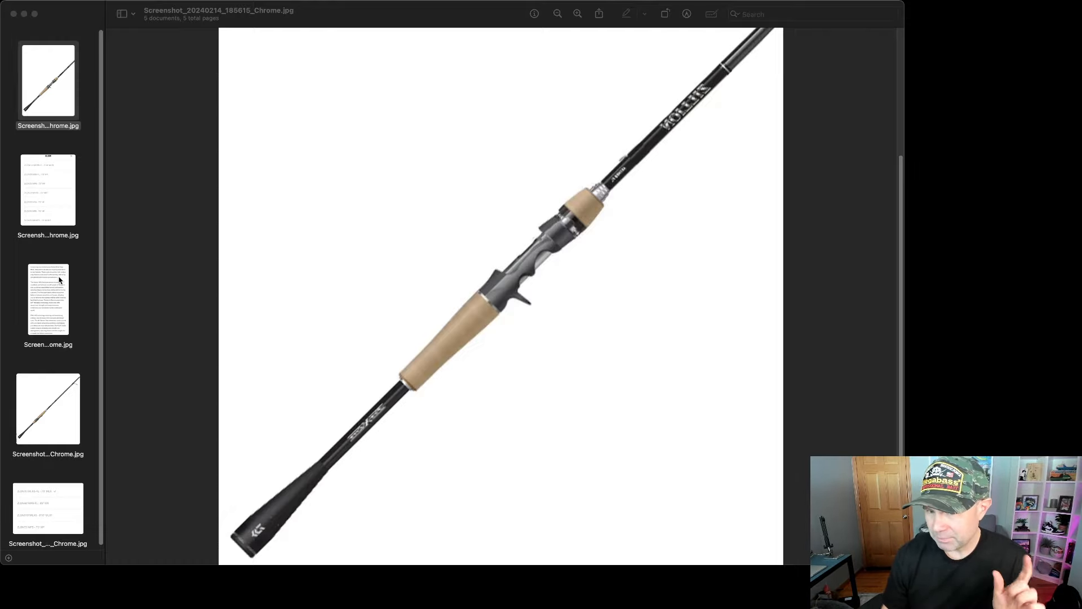
View the product description screenshot, then the Zillion size-list screenshot with lengths and powers.
{"action": "left_click", "coordinate": [48, 299]}
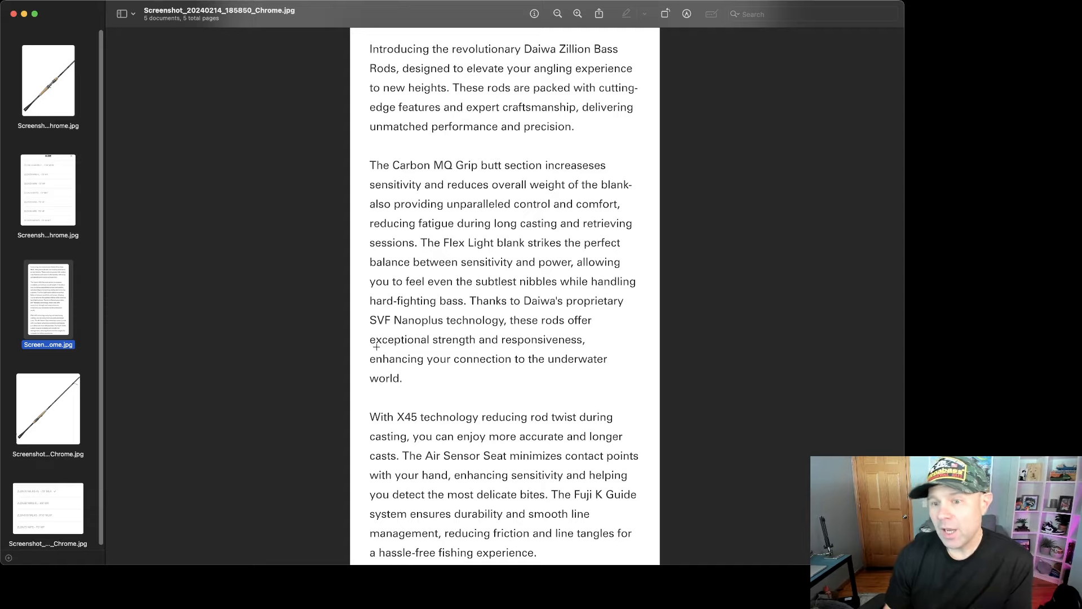
{"action": "left_click", "coordinate": [48, 79]}
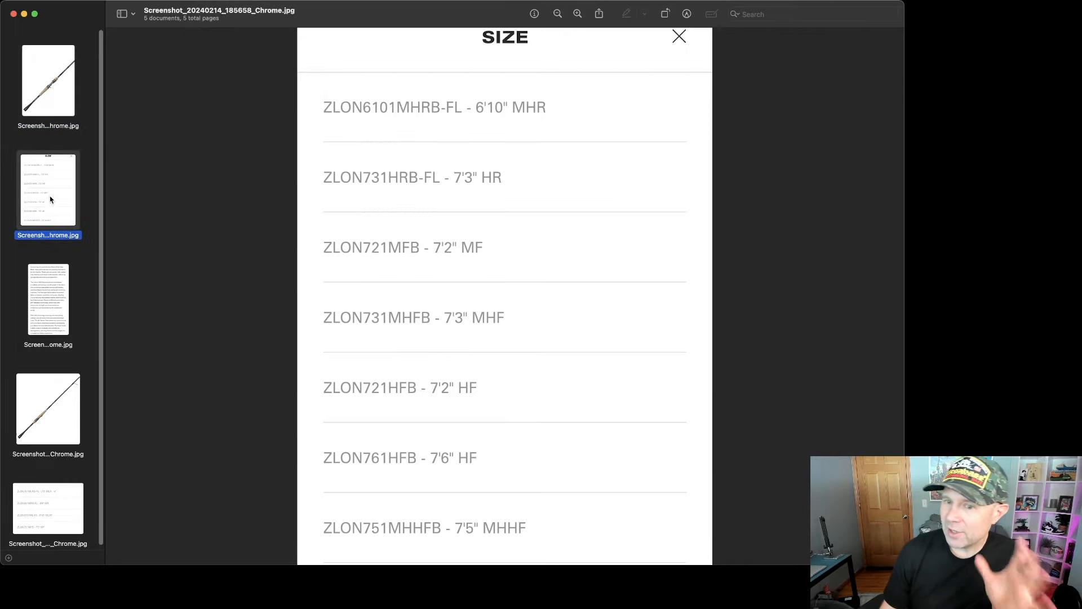
{"action": "mouse_move", "coordinate": [452, 237]}
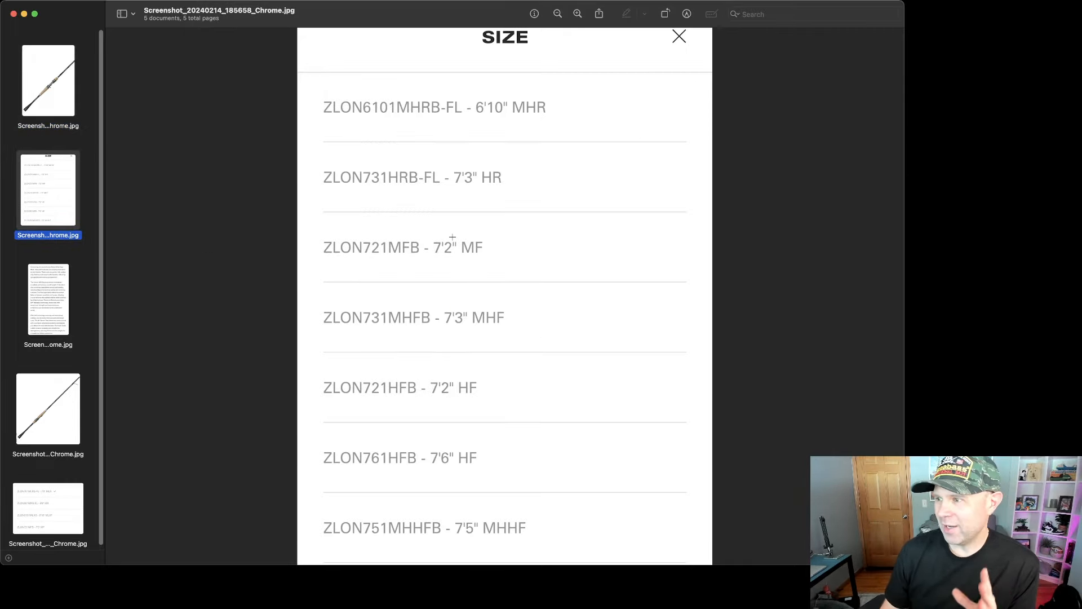
{"action": "mouse_move", "coordinate": [477, 118]}
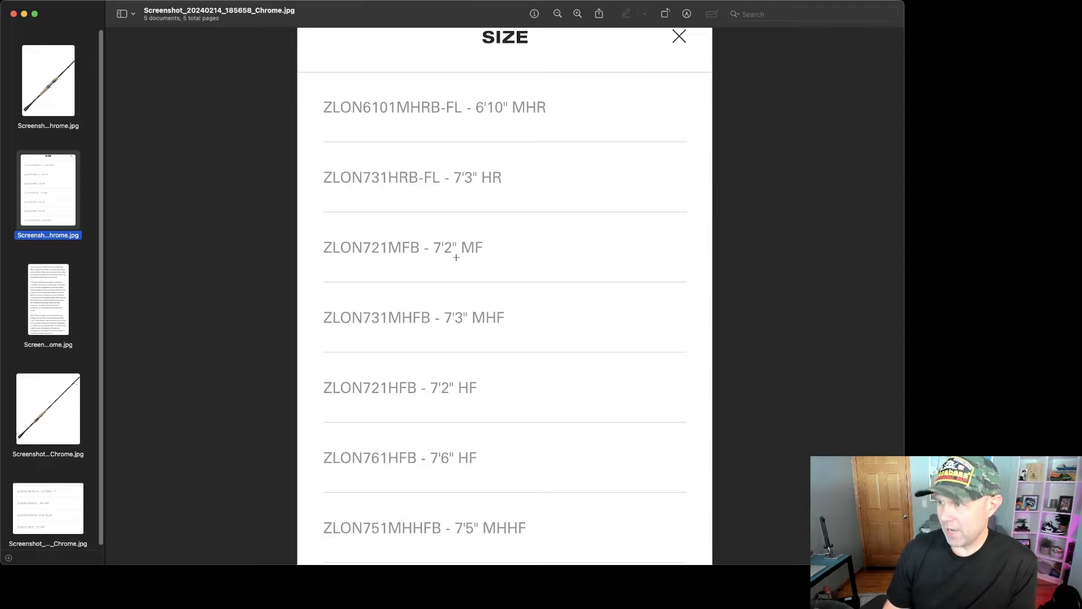
{"action": "mouse_move", "coordinate": [499, 331]}
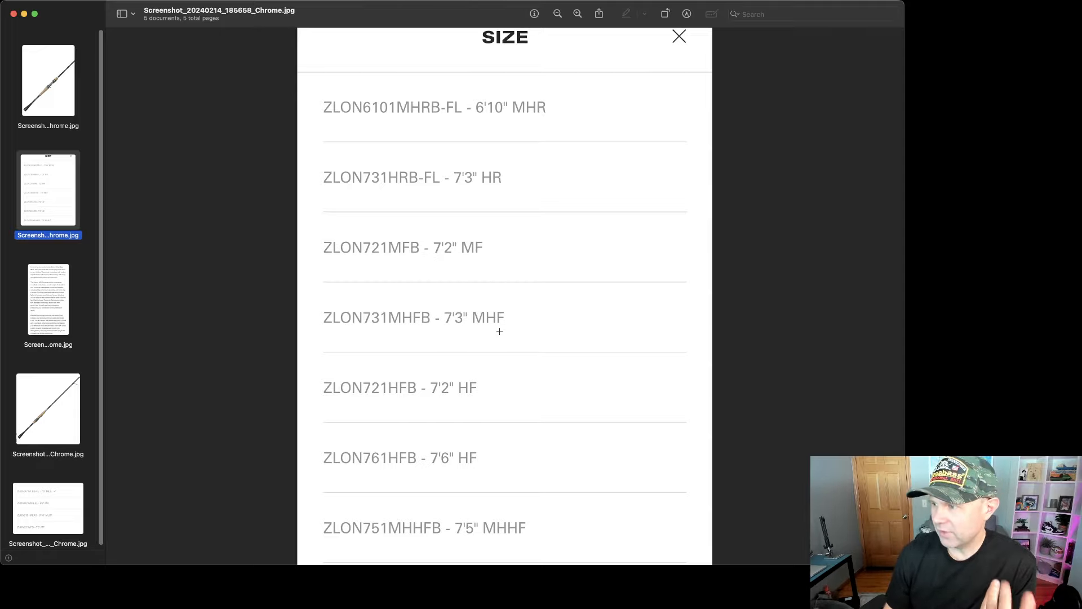
{"action": "mouse_move", "coordinate": [440, 237]}
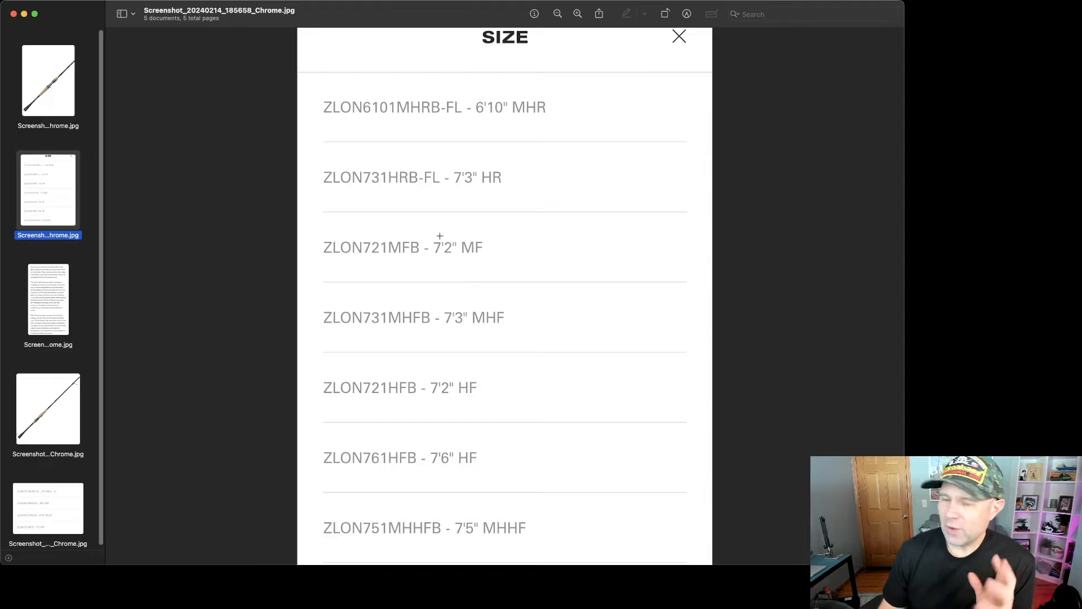
{"action": "mouse_move", "coordinate": [477, 197]}
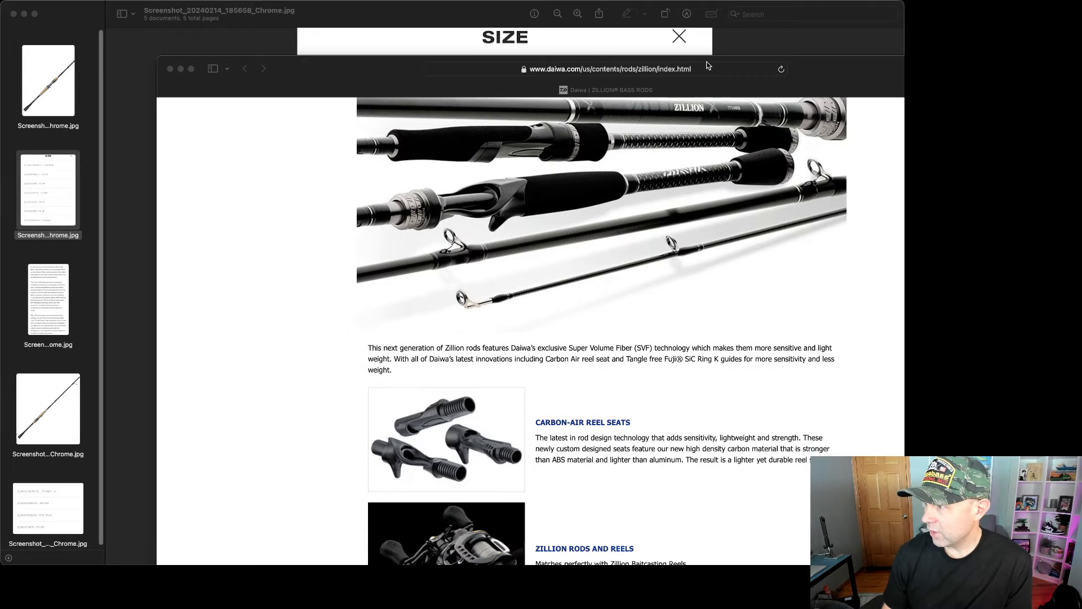
Bring Safari's Zillion Bass Rods page forward and scroll to the flipping, jigging and cranking tables.
{"action": "left_click", "coordinate": [679, 36]}
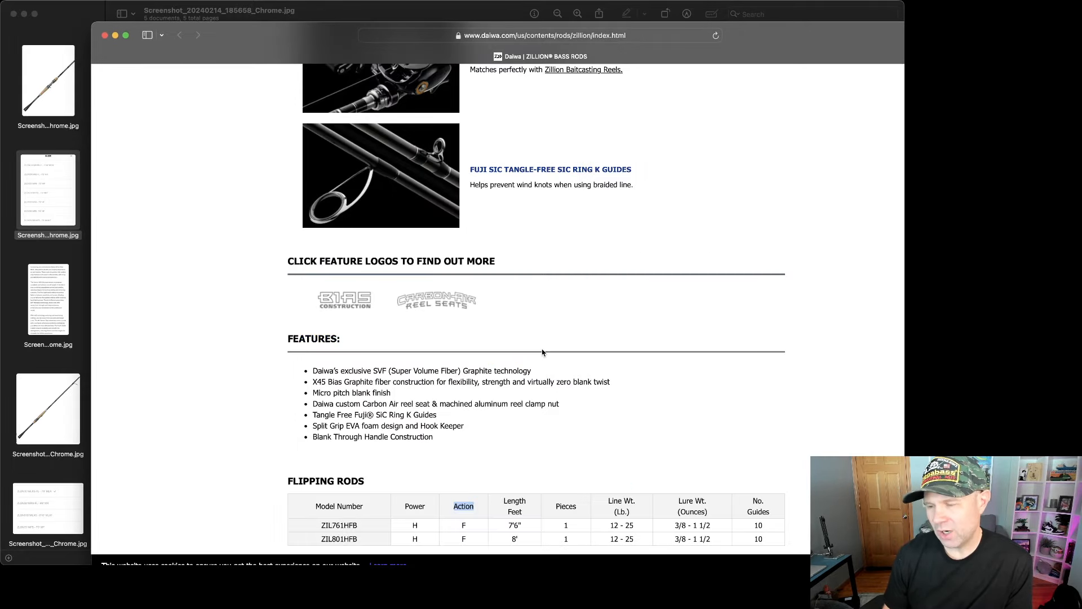
{"action": "scroll", "scroll_direction": "down", "scroll_amount": 3}
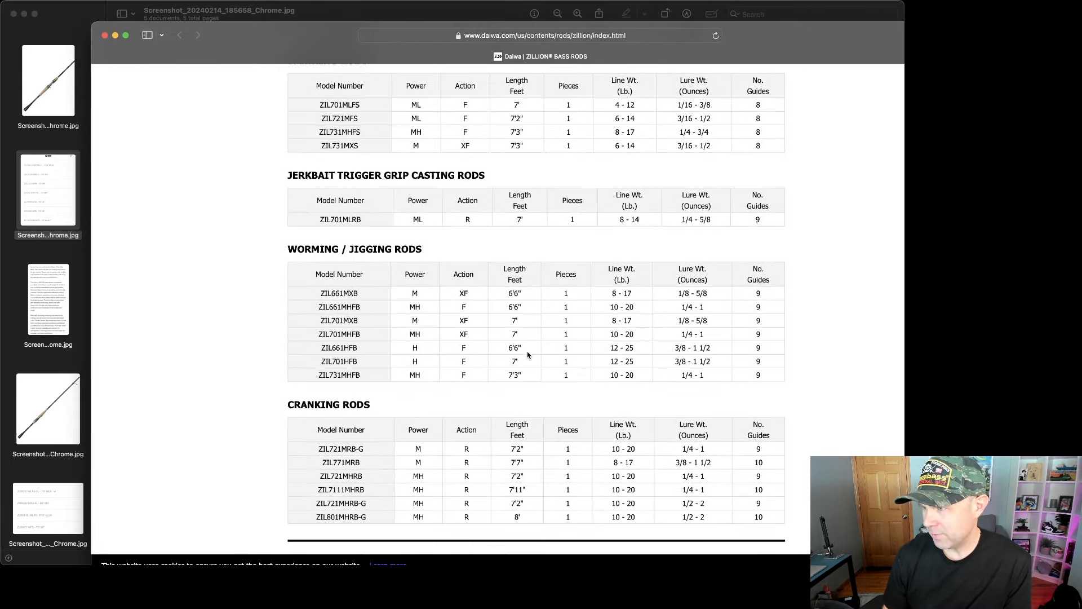
{"action": "scroll", "scroll_direction": "down", "scroll_amount": 3}
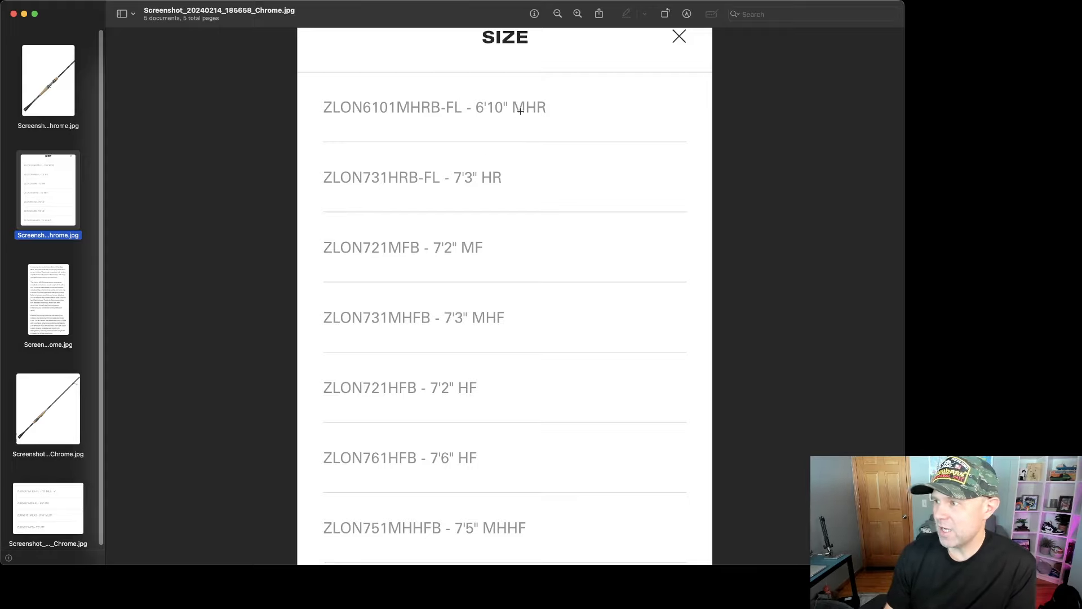
{"action": "mouse_move", "coordinate": [531, 112]}
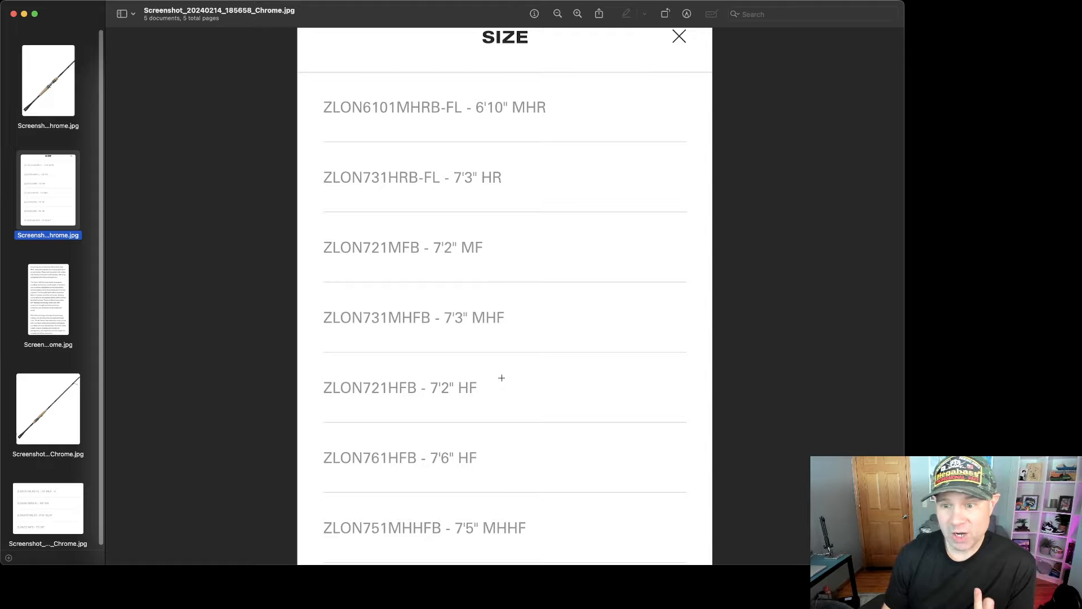
{"action": "mouse_move", "coordinate": [464, 471]}
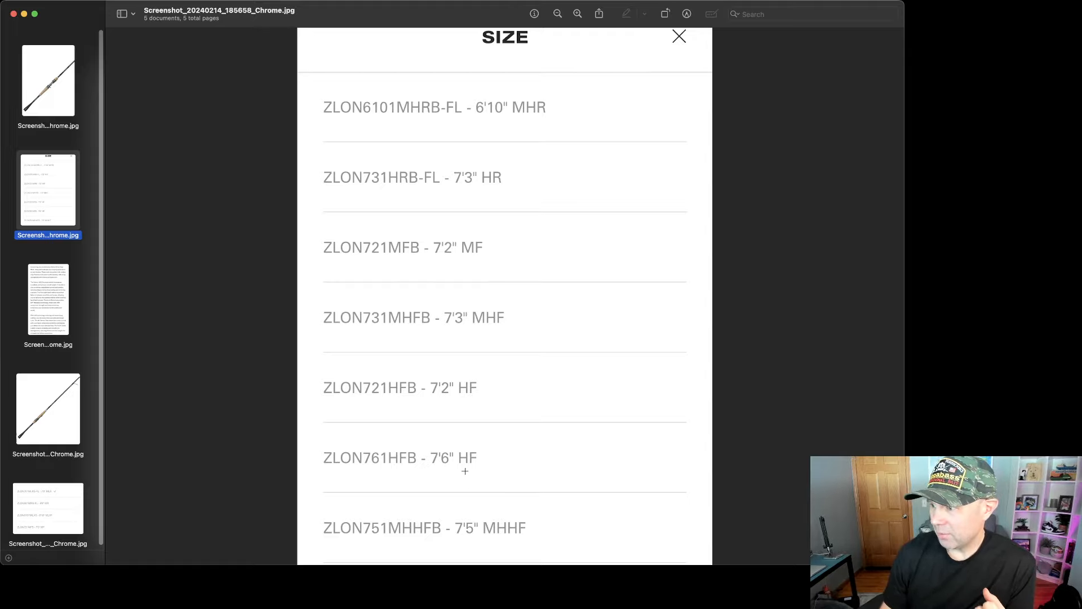
{"action": "mouse_move", "coordinate": [453, 406]}
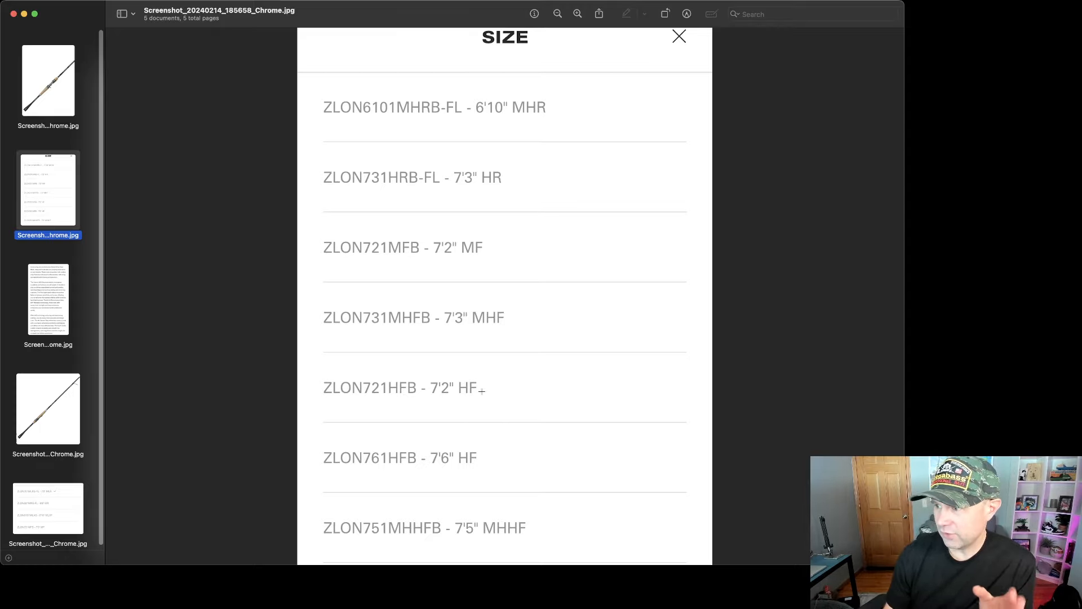
{"action": "mouse_move", "coordinate": [475, 449]}
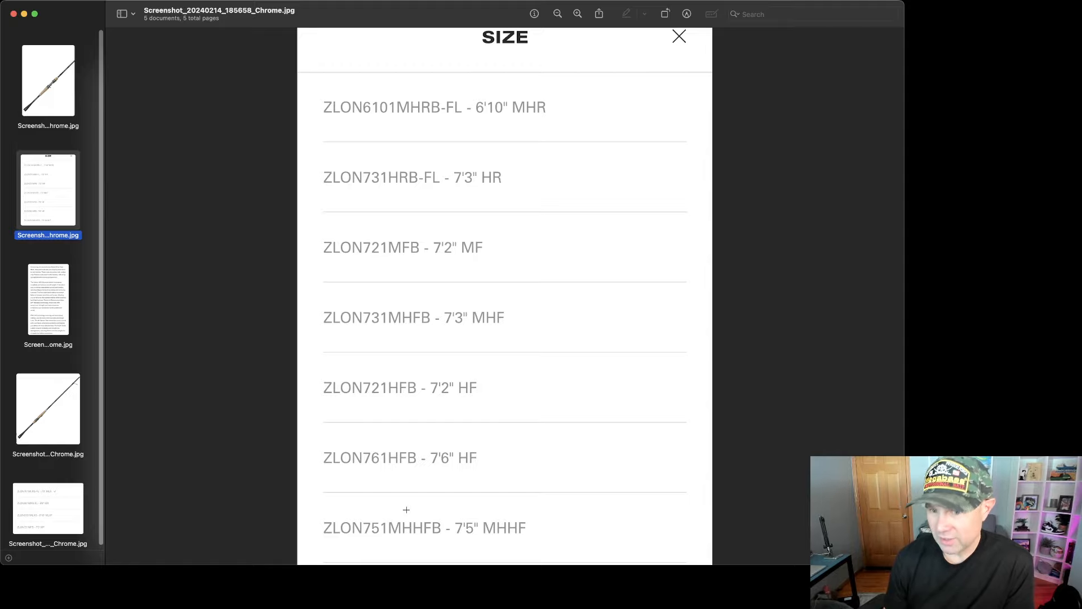
{"action": "mouse_move", "coordinate": [458, 405]}
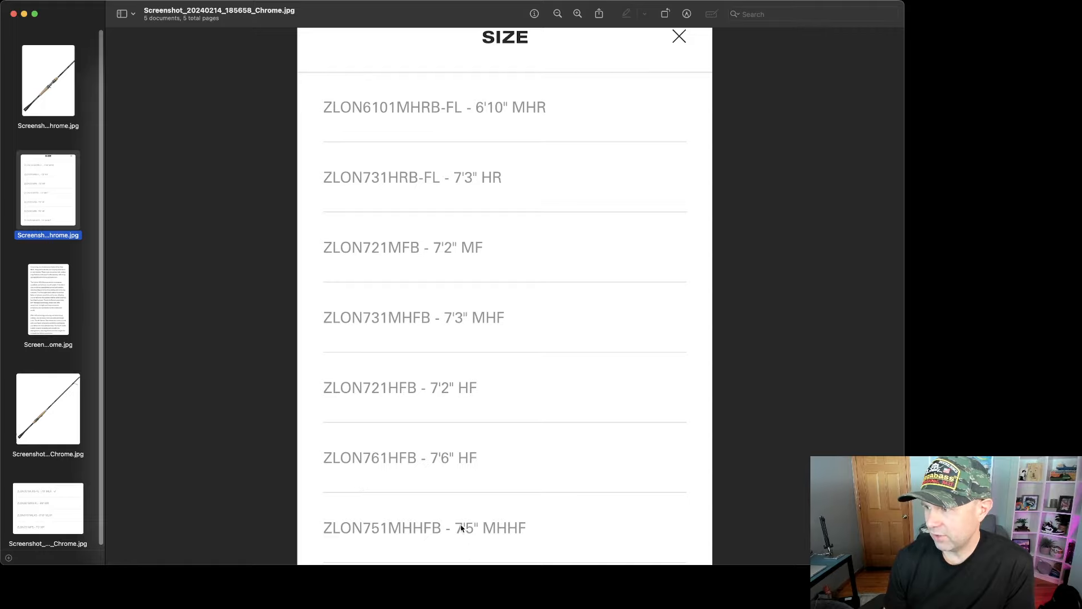
{"action": "mouse_move", "coordinate": [449, 459]}
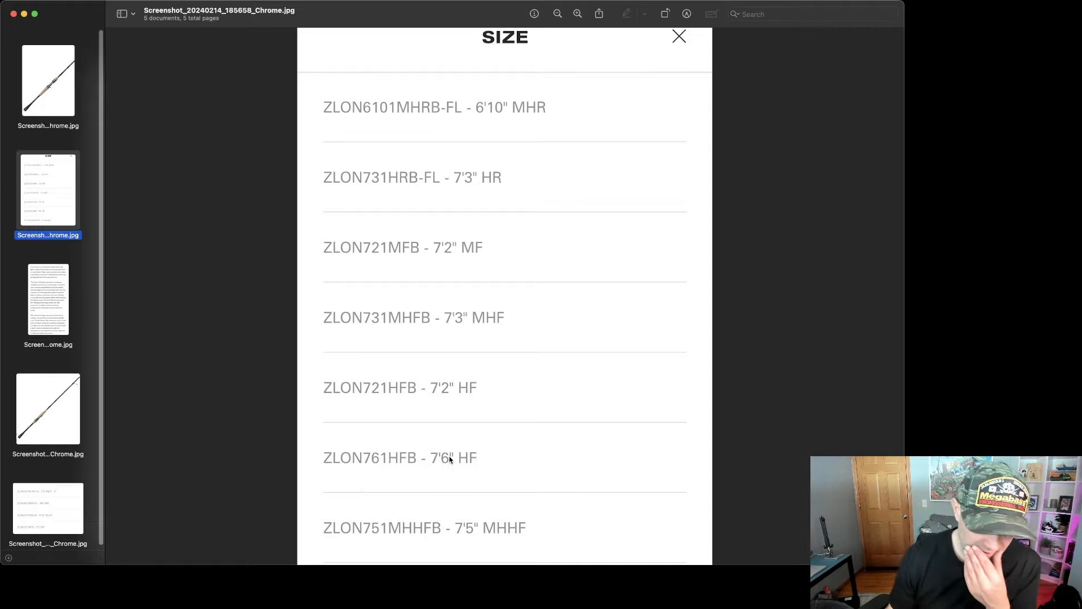
{"action": "mouse_move", "coordinate": [475, 407]}
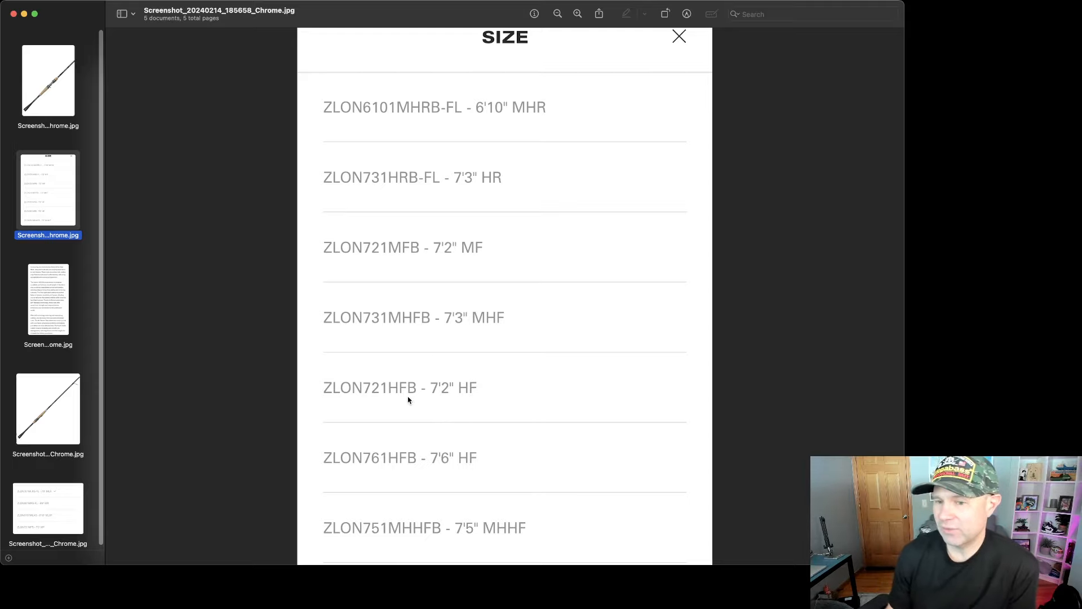
{"action": "mouse_move", "coordinate": [52, 390]}
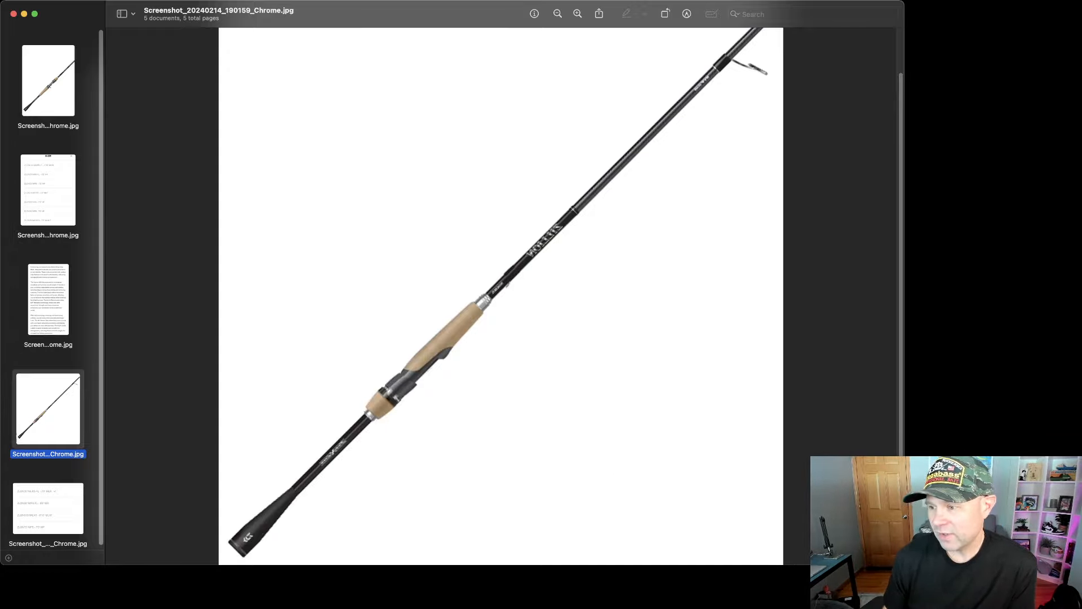
{"action": "mouse_move", "coordinate": [449, 545]}
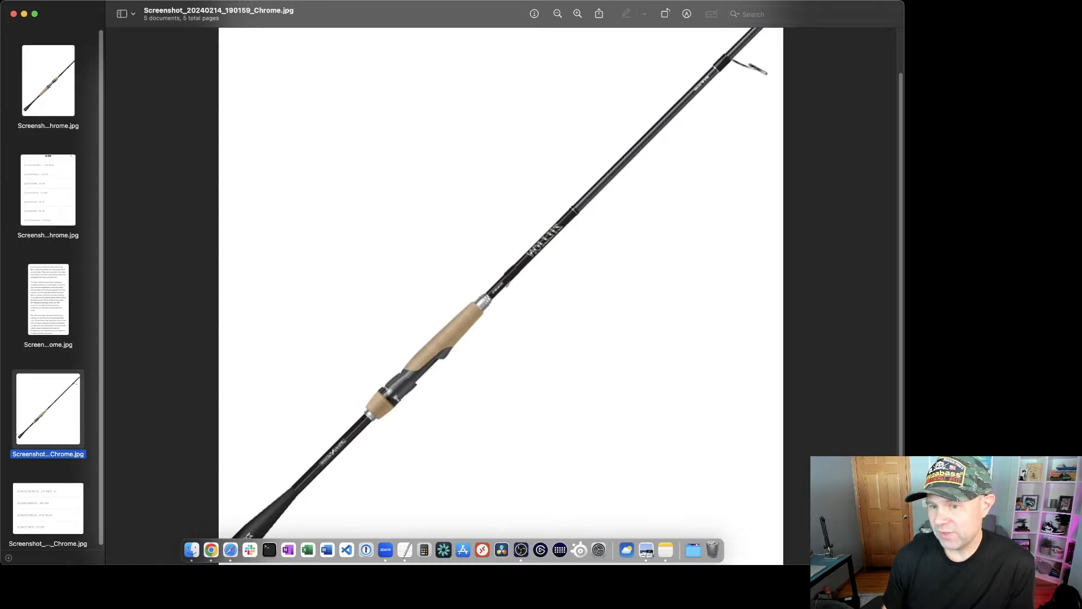
{"action": "mouse_move", "coordinate": [73, 508]}
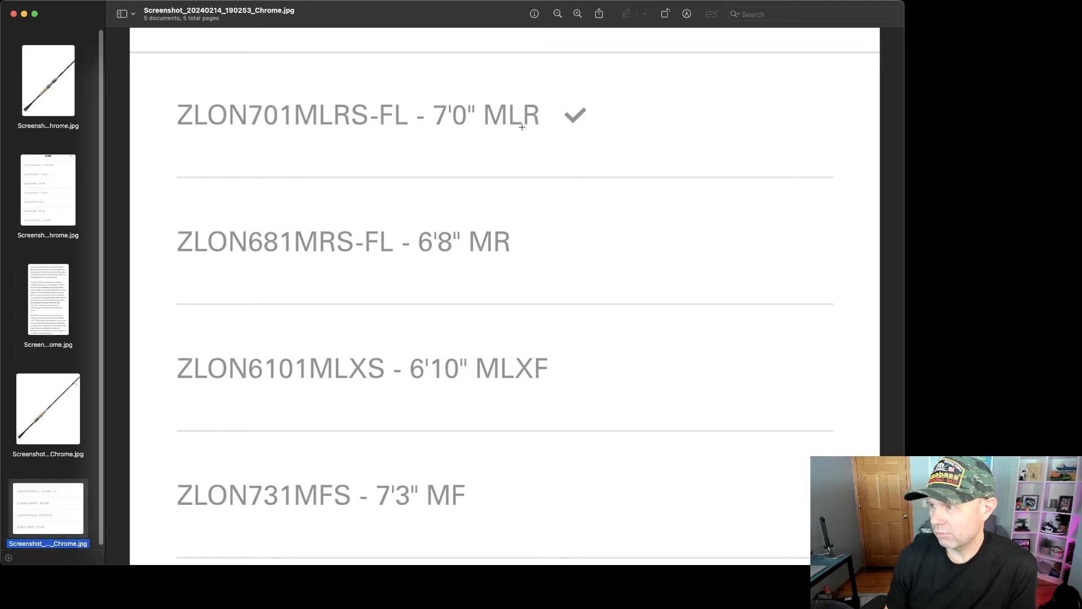
{"action": "mouse_move", "coordinate": [516, 132]}
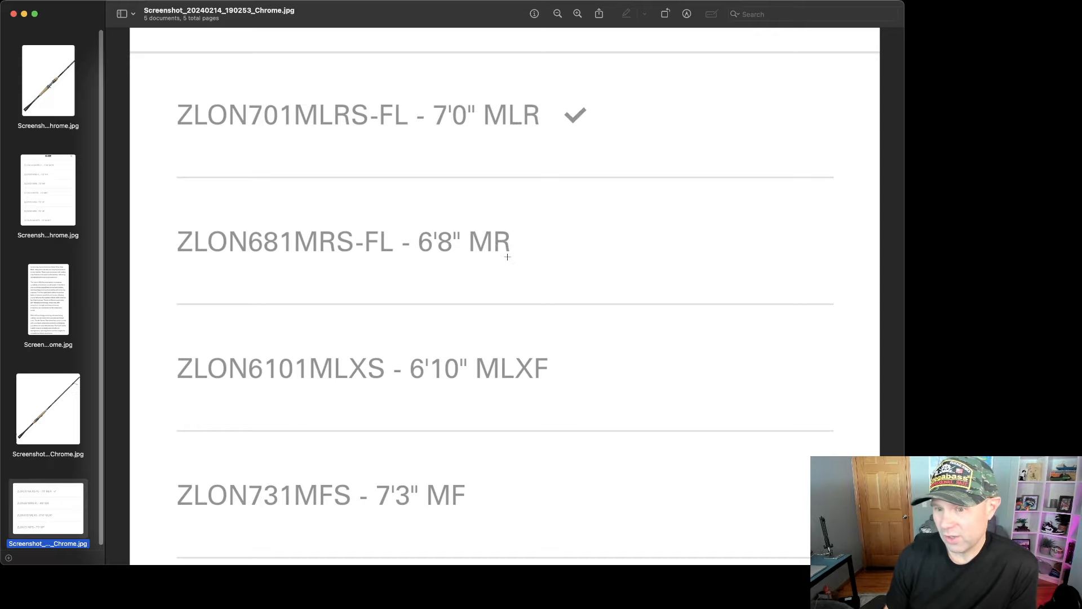
{"action": "mouse_move", "coordinate": [523, 249]}
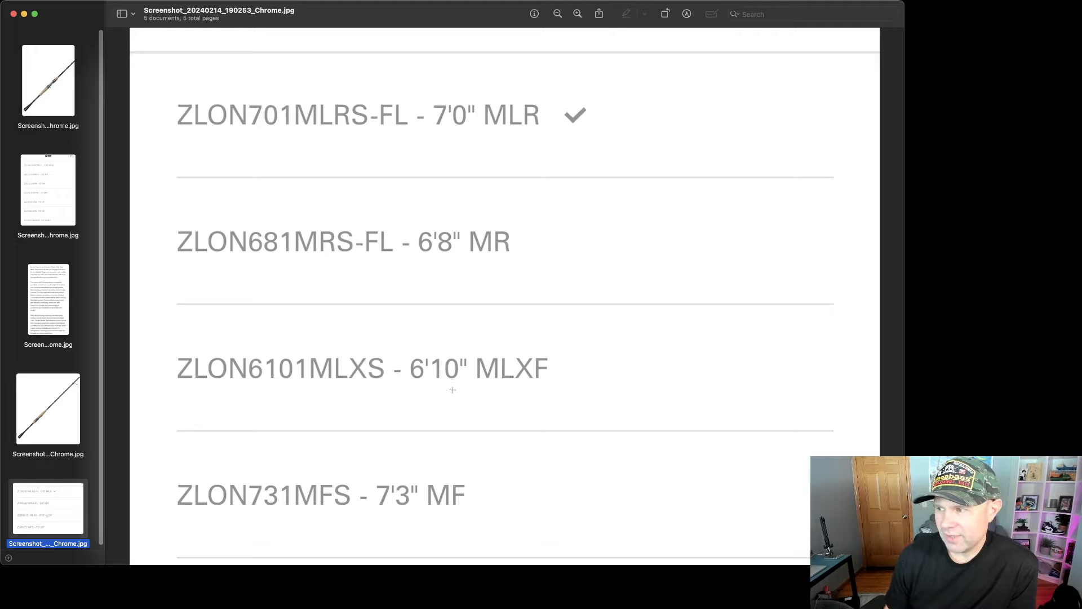
{"action": "mouse_move", "coordinate": [436, 448]}
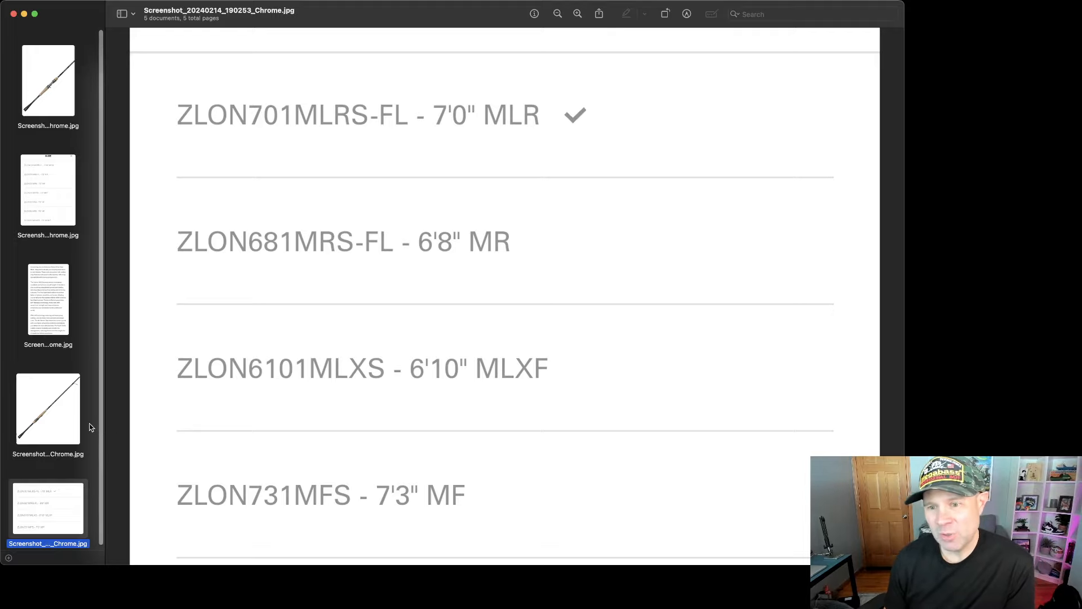
{"action": "mouse_move", "coordinate": [41, 422]}
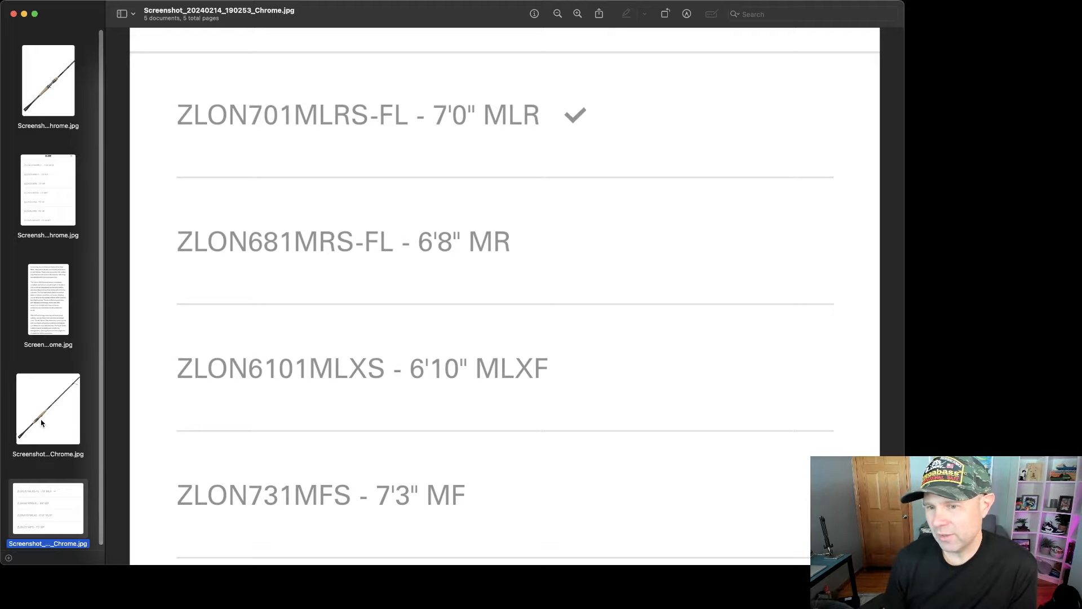
View the spinning rod photo, then return to the casting rod photo with its trigger reel seat.
{"action": "left_click", "coordinate": [47, 408]}
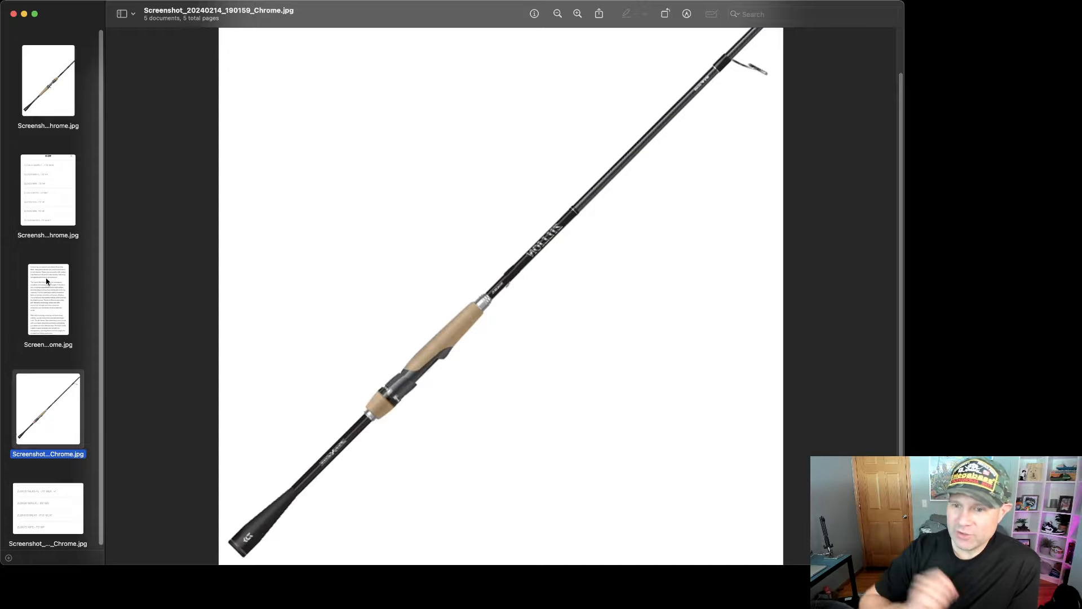
{"action": "mouse_move", "coordinate": [47, 228]}
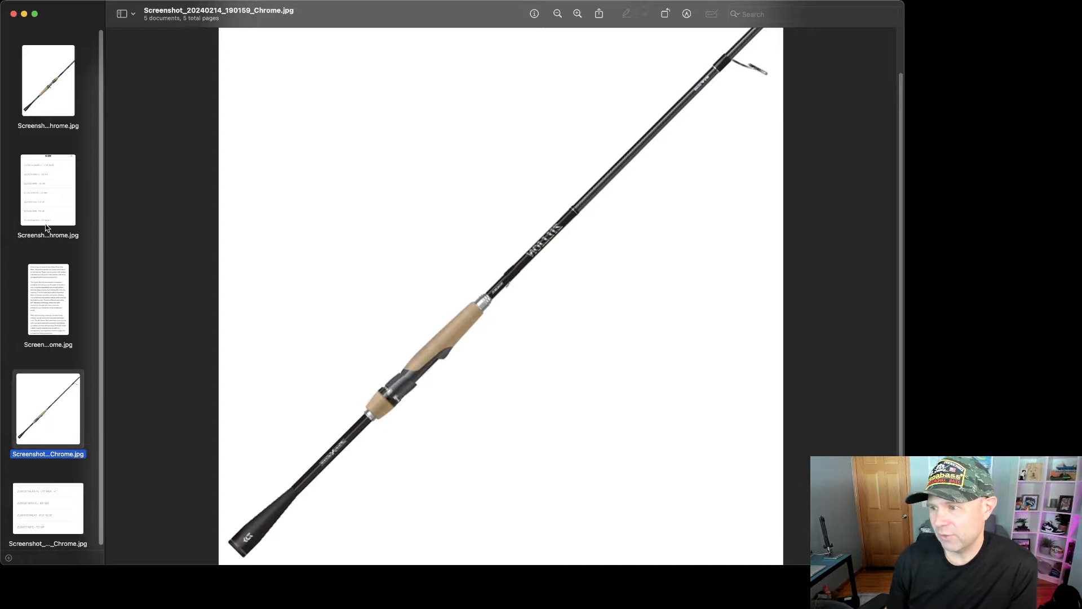
{"action": "left_click", "coordinate": [47, 80]}
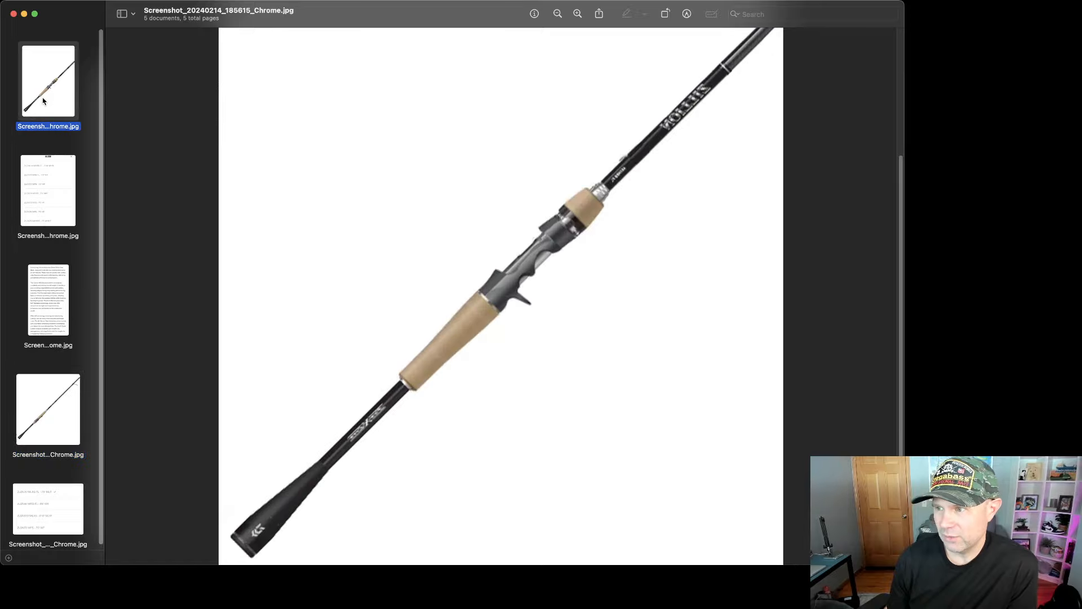